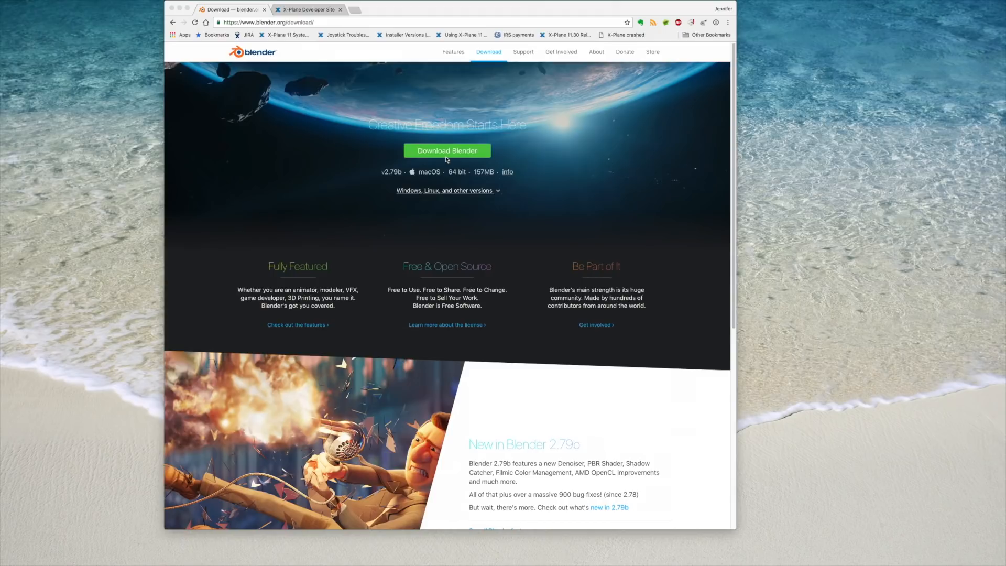
Start the Blender 2.79b macOS download from the green Download Blender button.
click(440, 151)
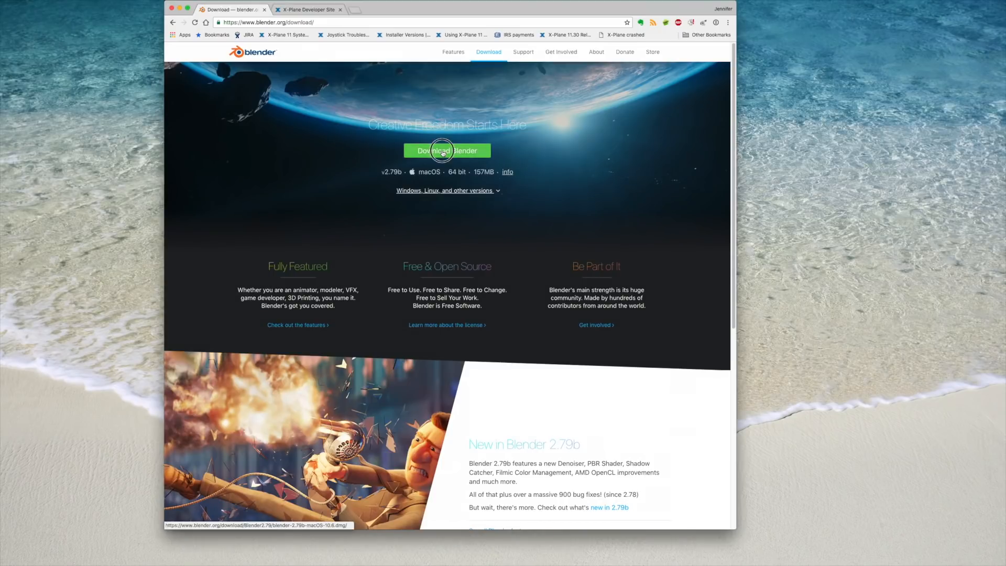
click(441, 150)
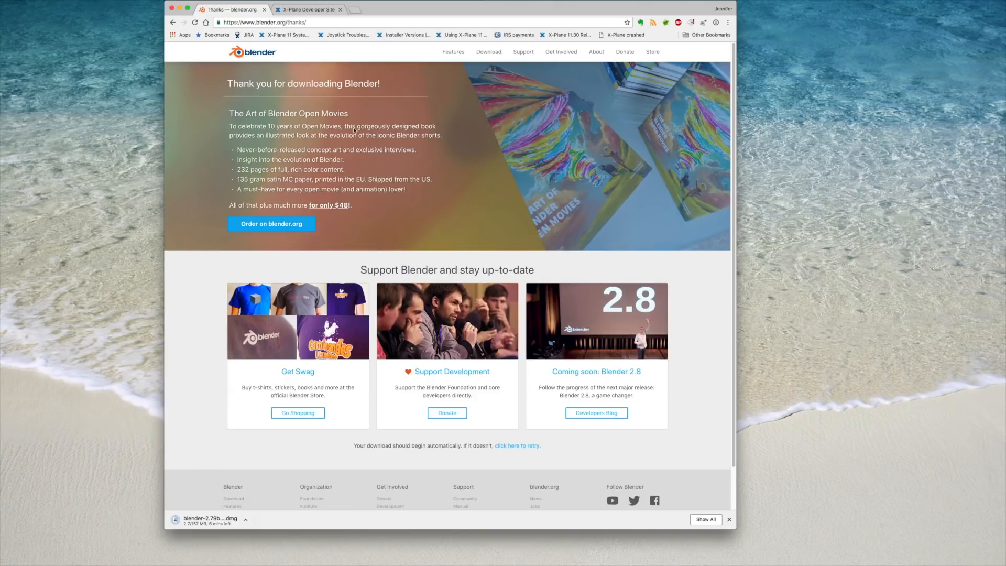
From the X-Plane Developer Site's Scenery Tools menu, go to the Blender tools page.
click(307, 9)
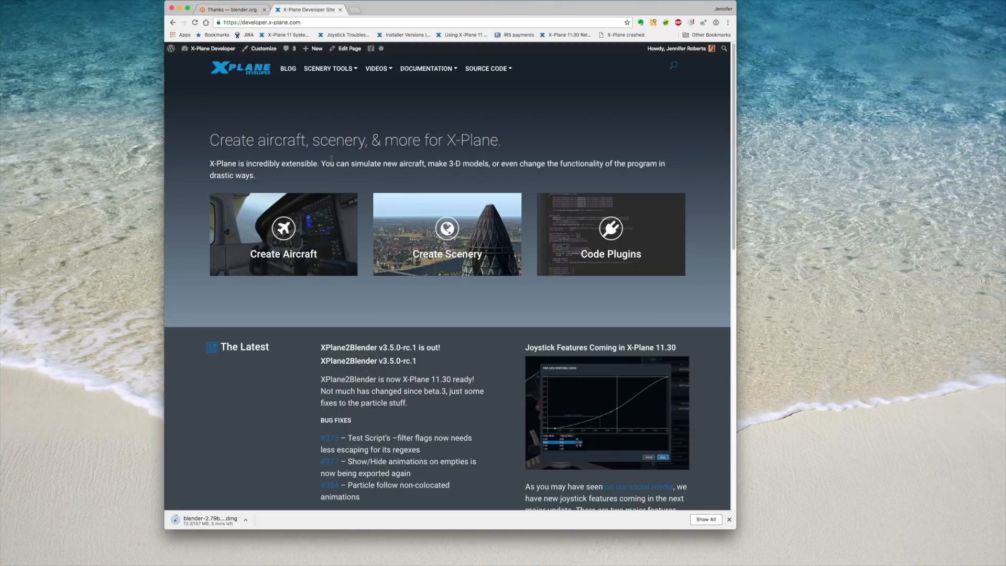
click(329, 68)
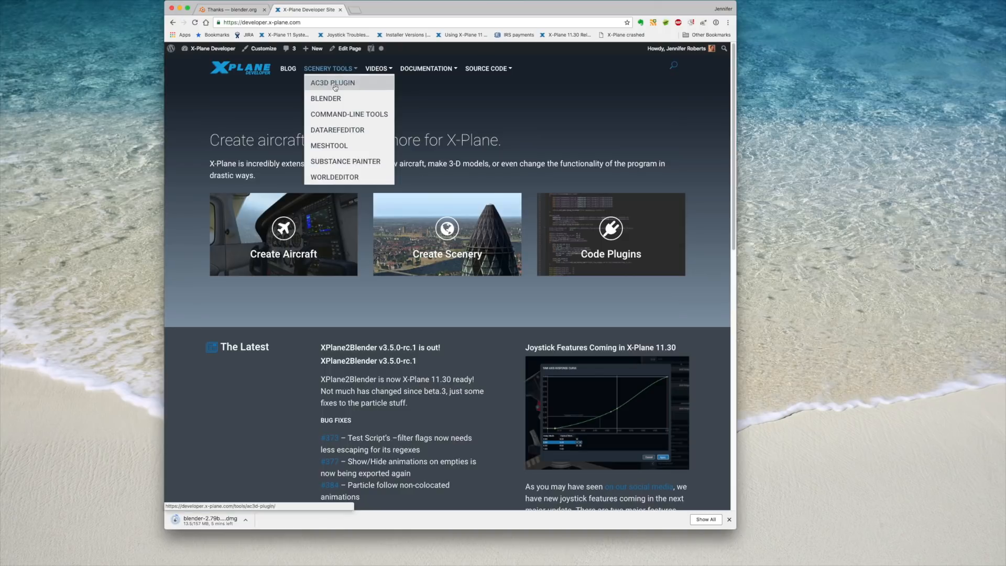
click(325, 99)
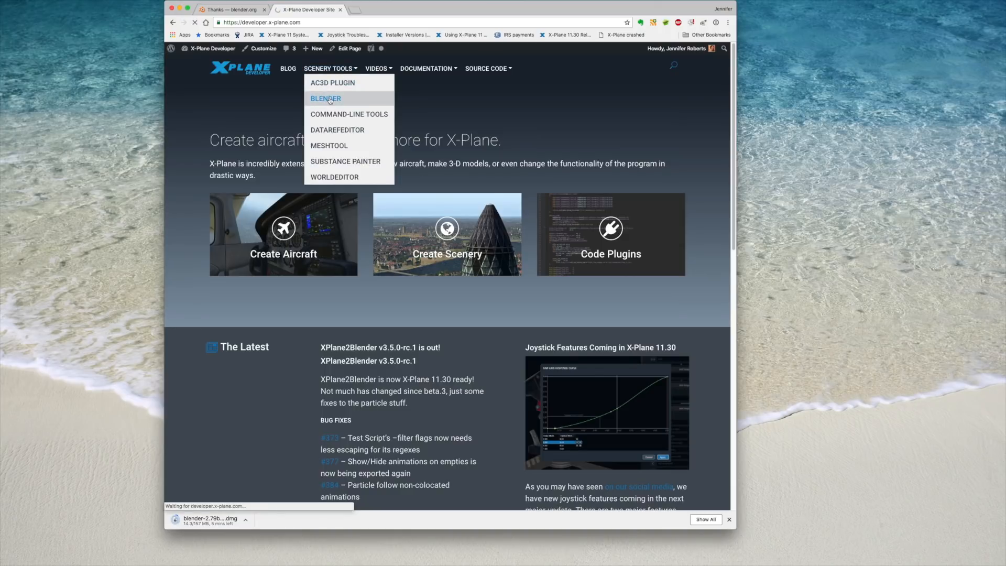
click(325, 98)
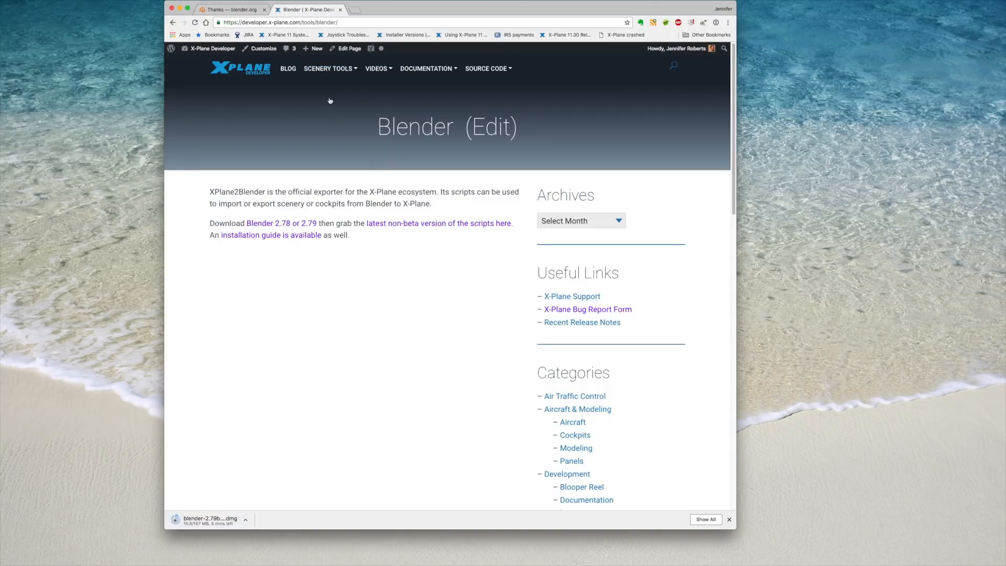
mouse_move(368, 212)
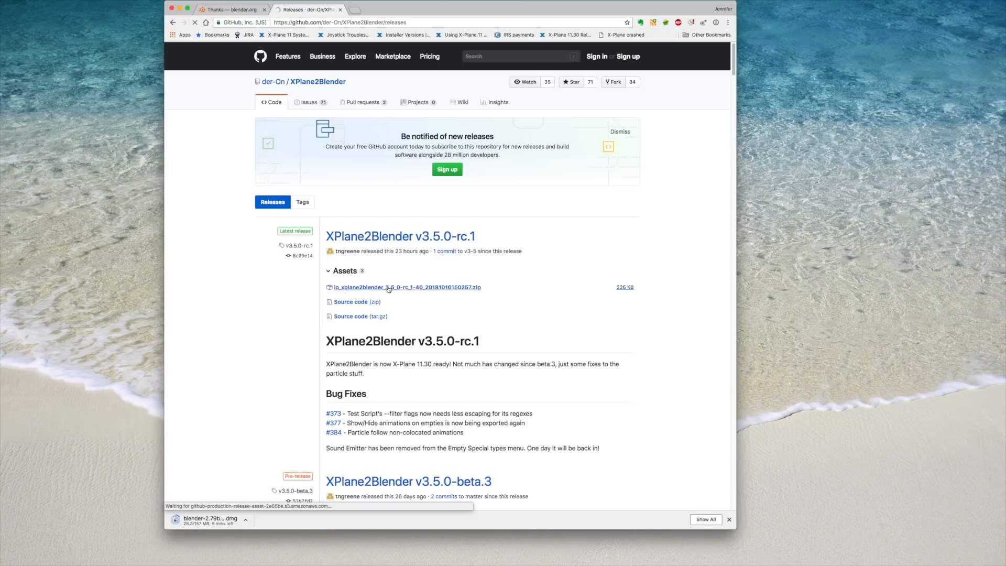
Download the io_xplane2blender v3.5.0-rc.1 zip asset from the Releases page.
click(406, 287)
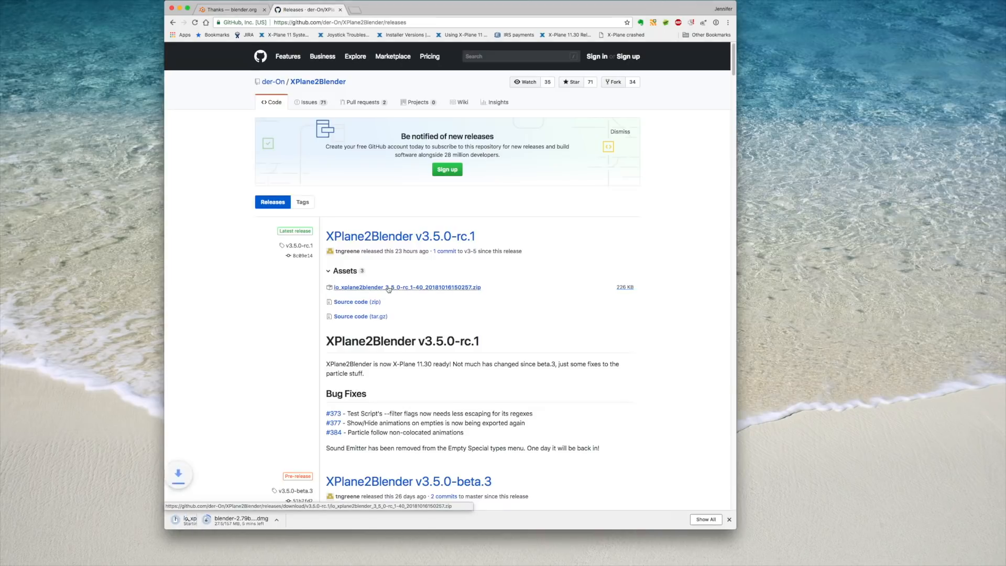
click(390, 287)
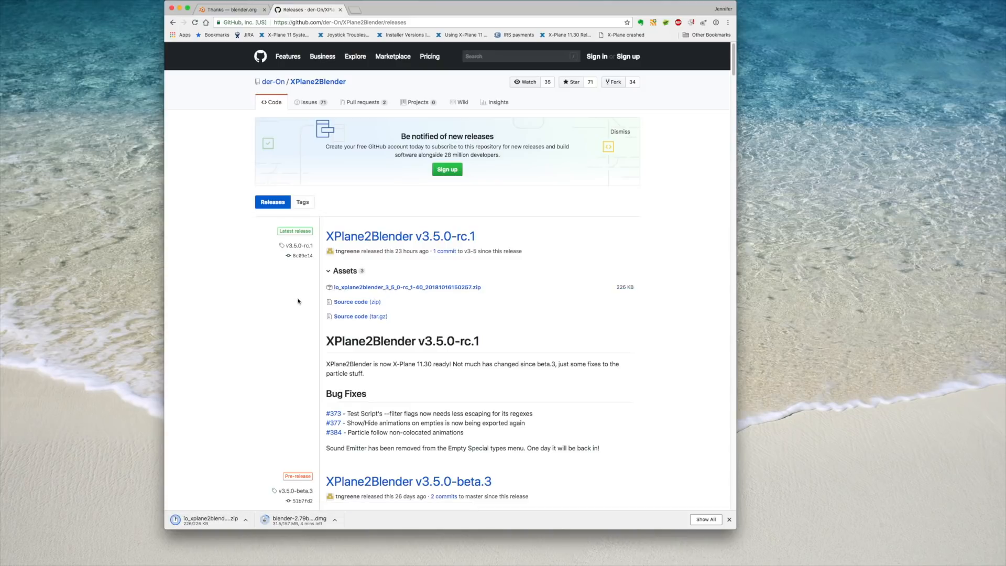
click(428, 555)
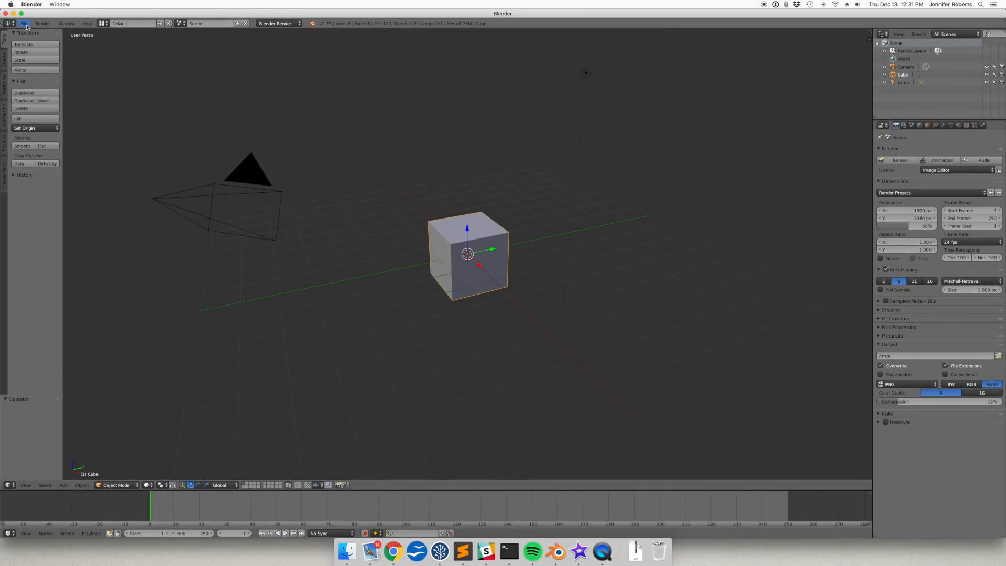
Via User Preferences Add-ons, install the downloaded XPlane2Blender zip from its folder.
click(22, 23)
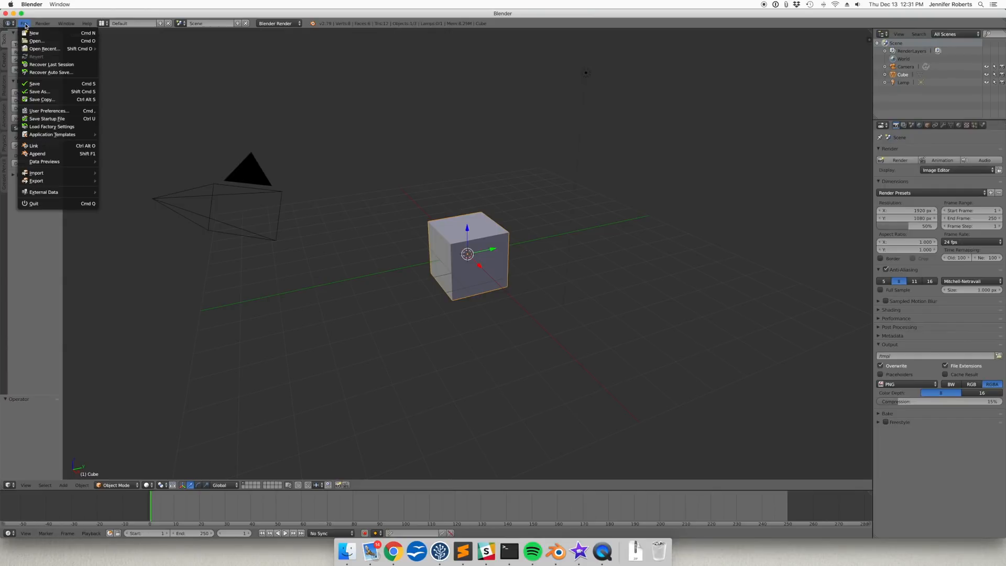
mouse_move(48, 111)
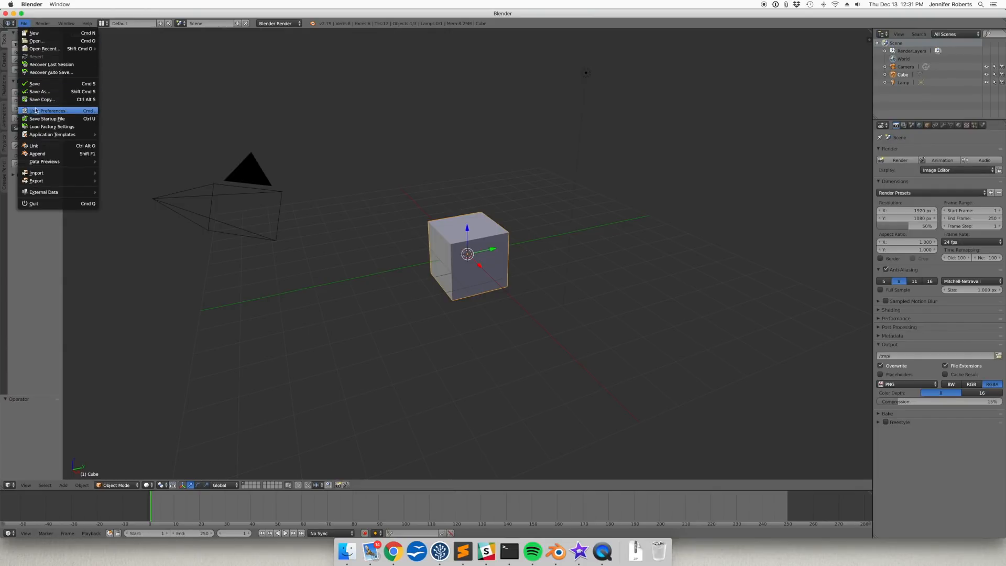
click(50, 110)
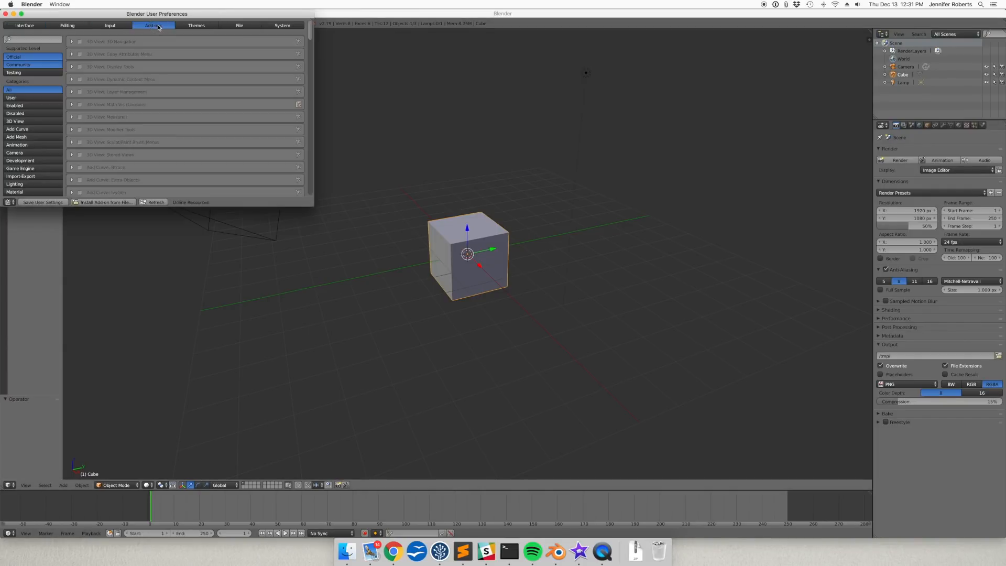
click(105, 202)
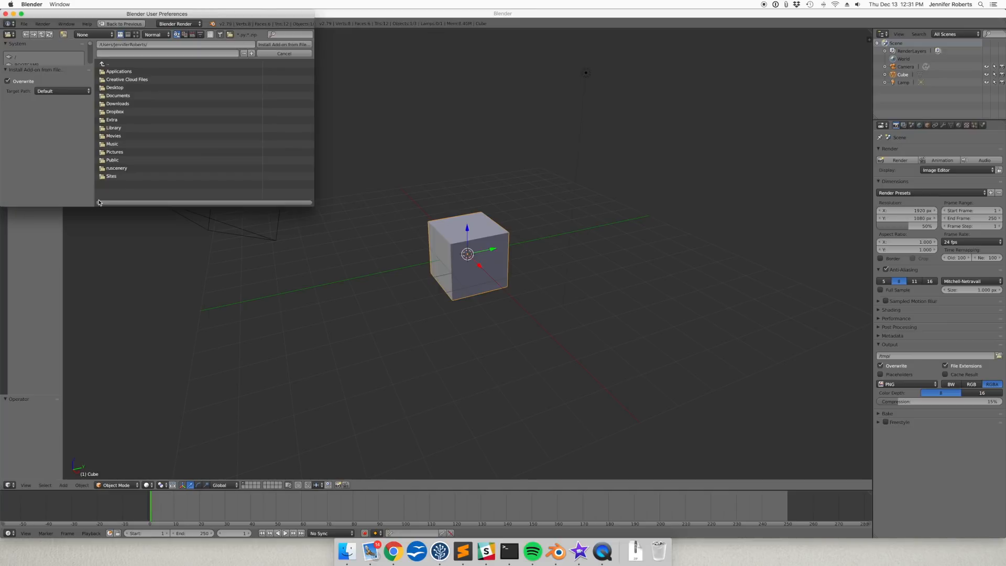
mouse_move(125, 145)
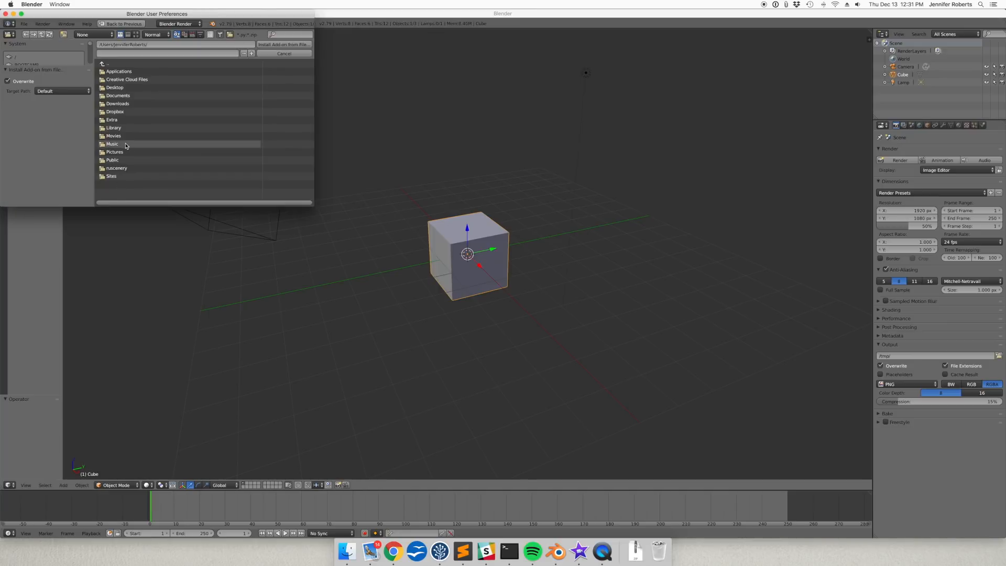
double_click(117, 95)
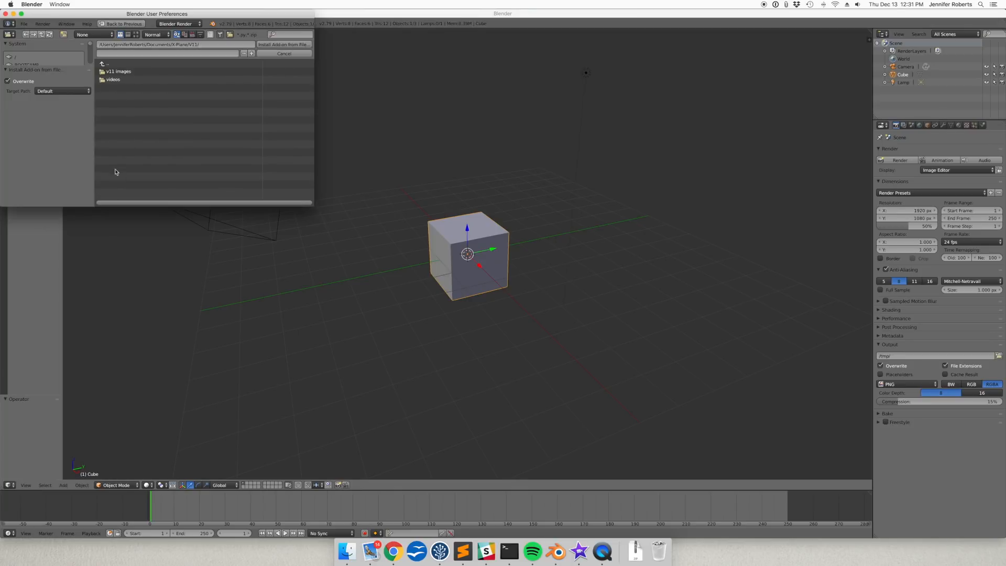
double_click(114, 80)
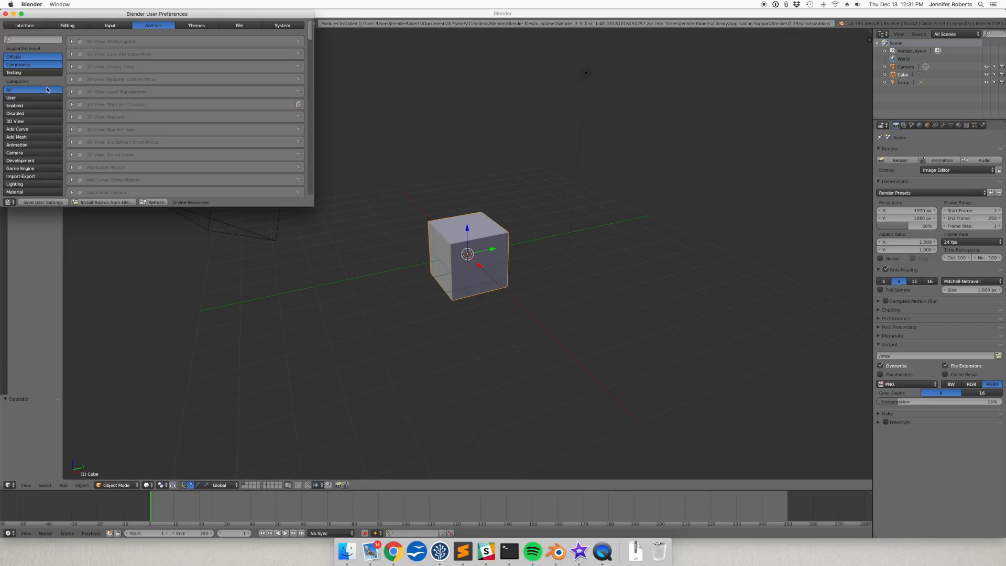
Show the Input settings of the User Preferences.
click(21, 98)
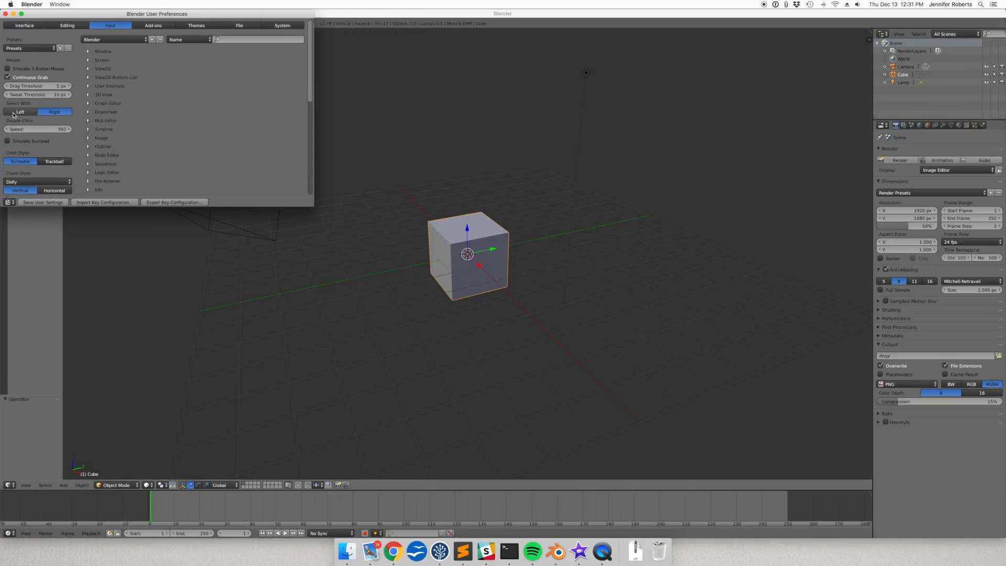
Set Select With to Left, toggle three-button mouse emulation, and close the preferences.
click(21, 111)
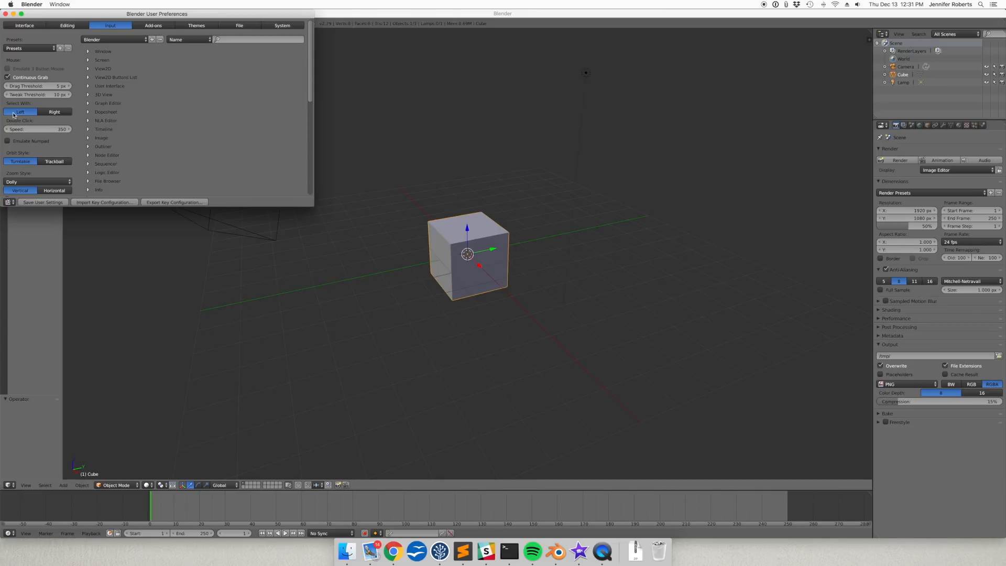
click(9, 69)
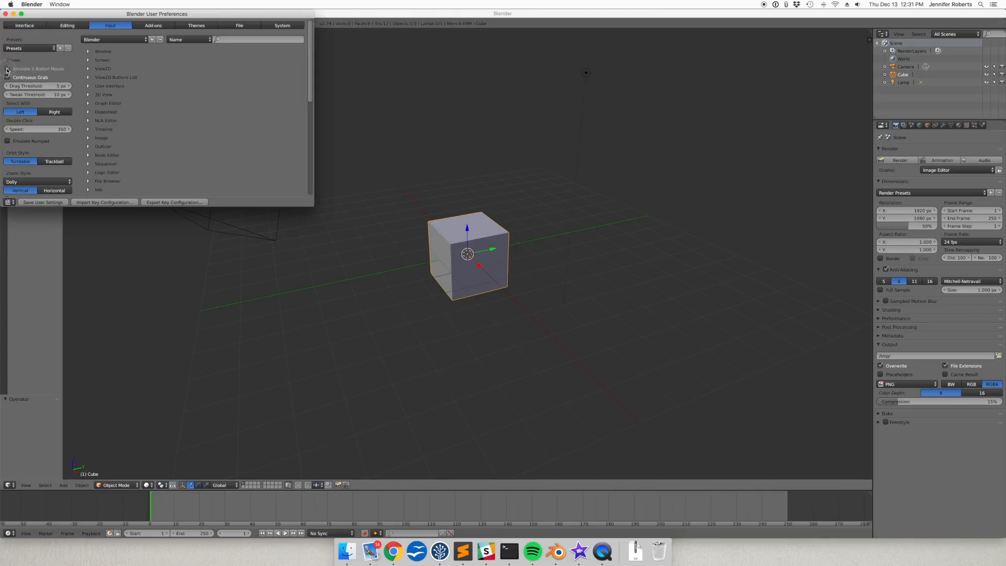
click(9, 77)
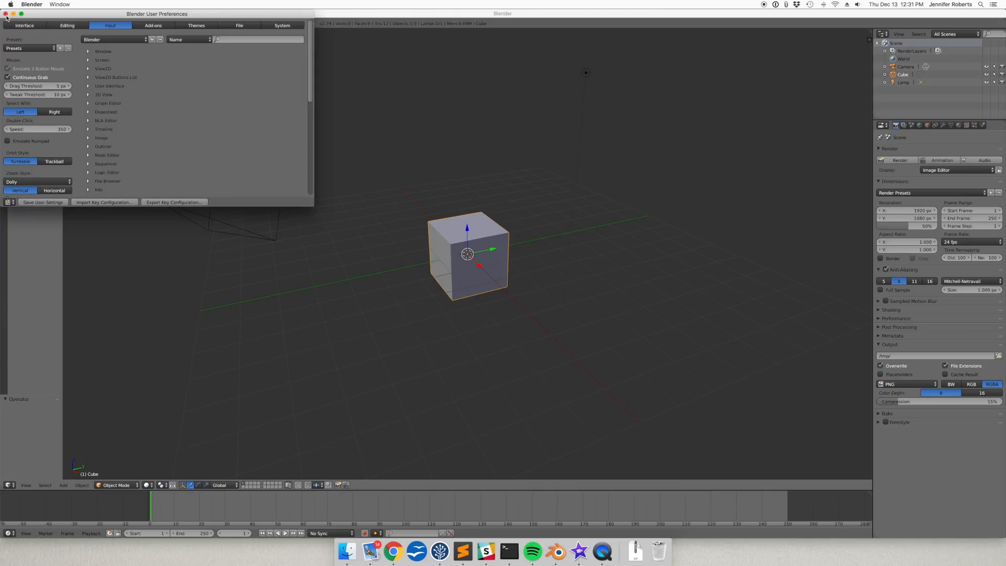
click(7, 13)
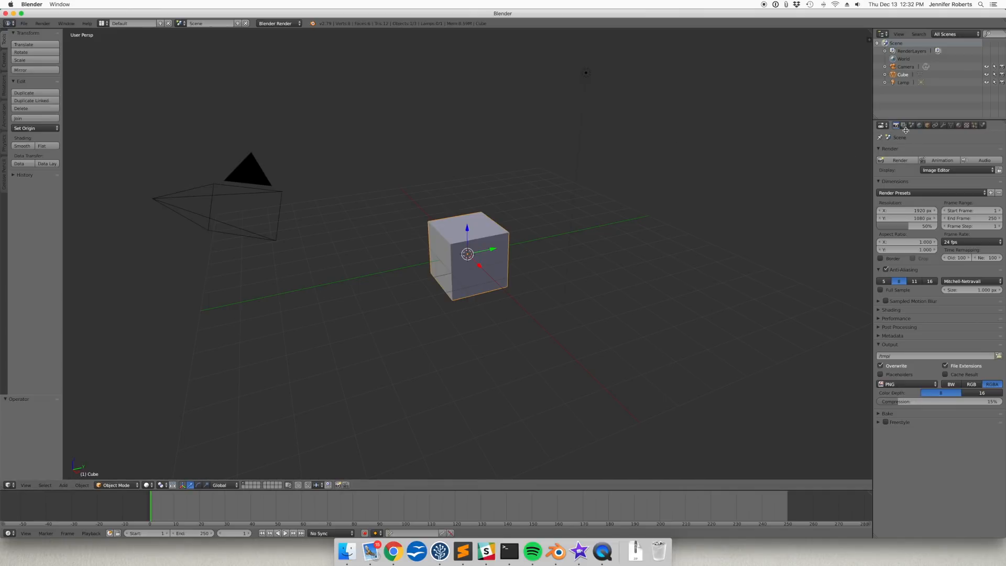
mouse_move(905, 125)
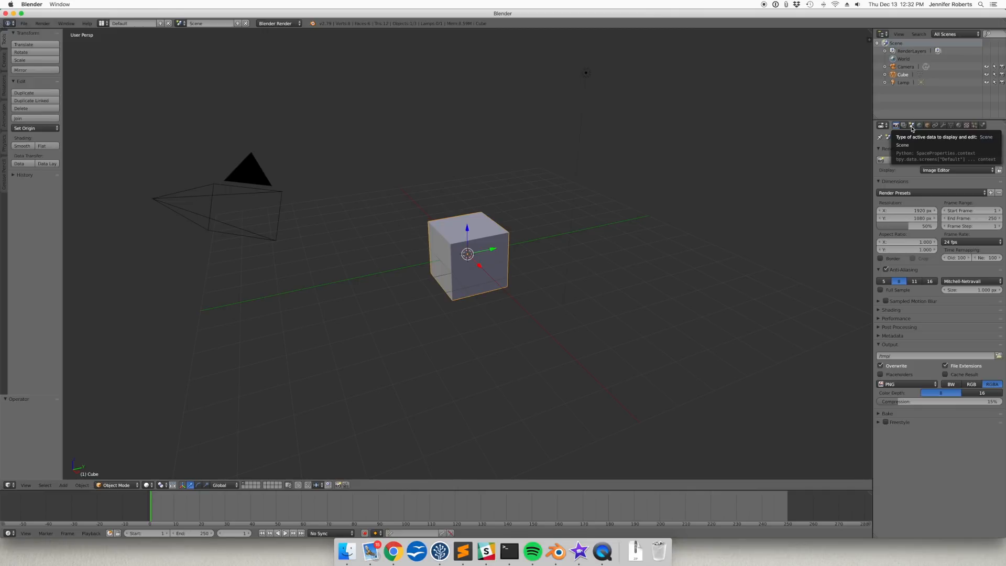
In Scene properties, collapse the Scene and other panels so the XPlane panel stays expanded.
click(911, 125)
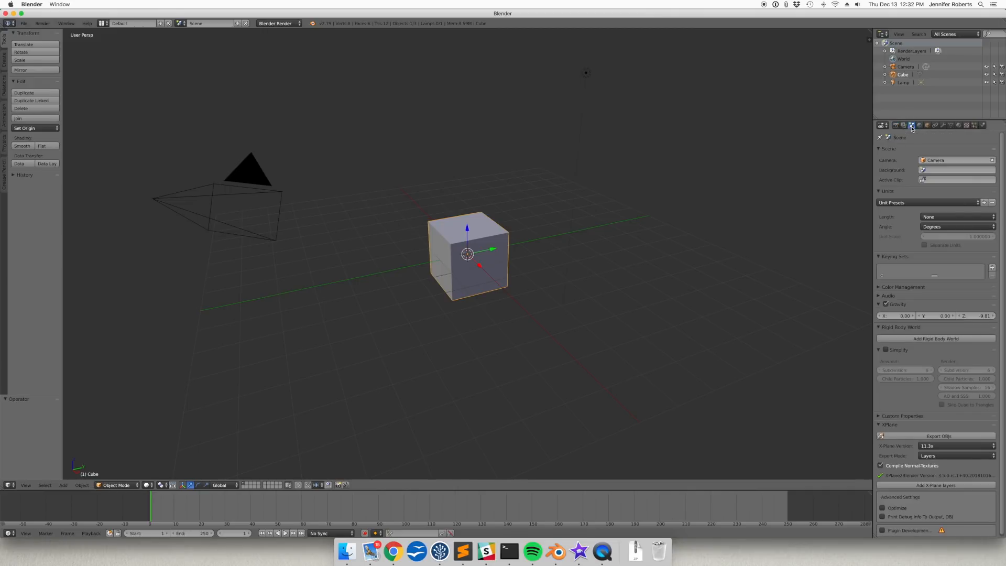
click(878, 149)
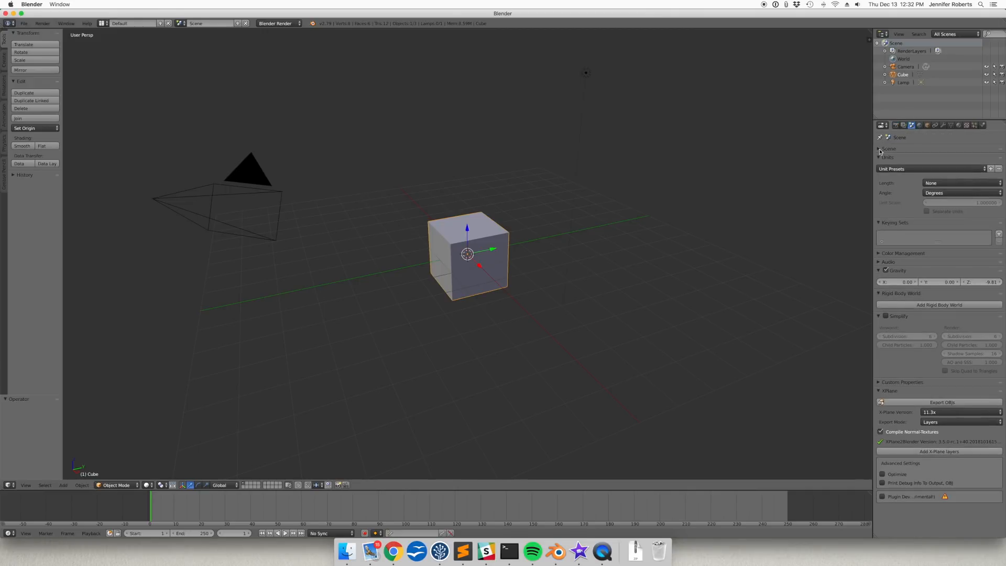
click(878, 157)
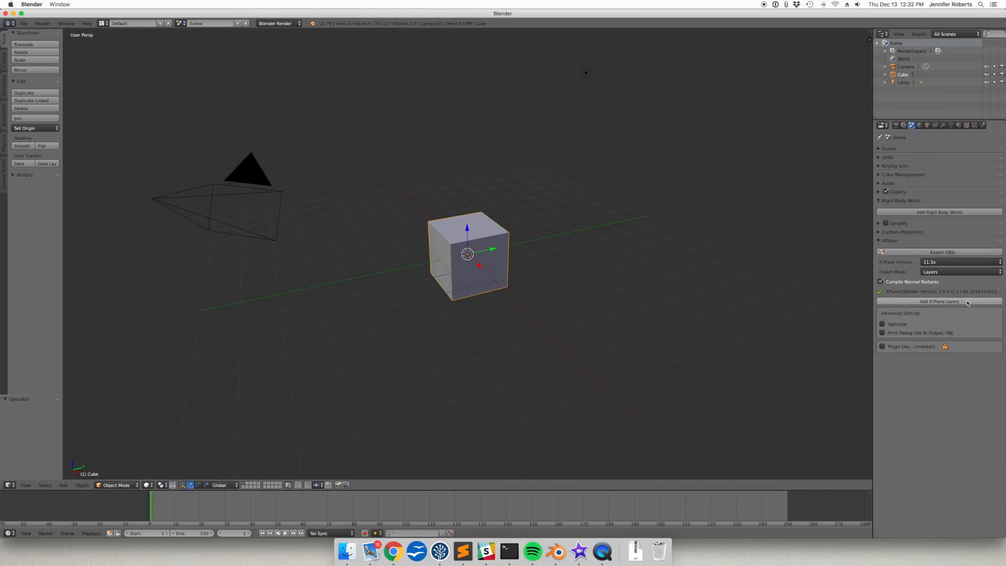
mouse_move(918, 292)
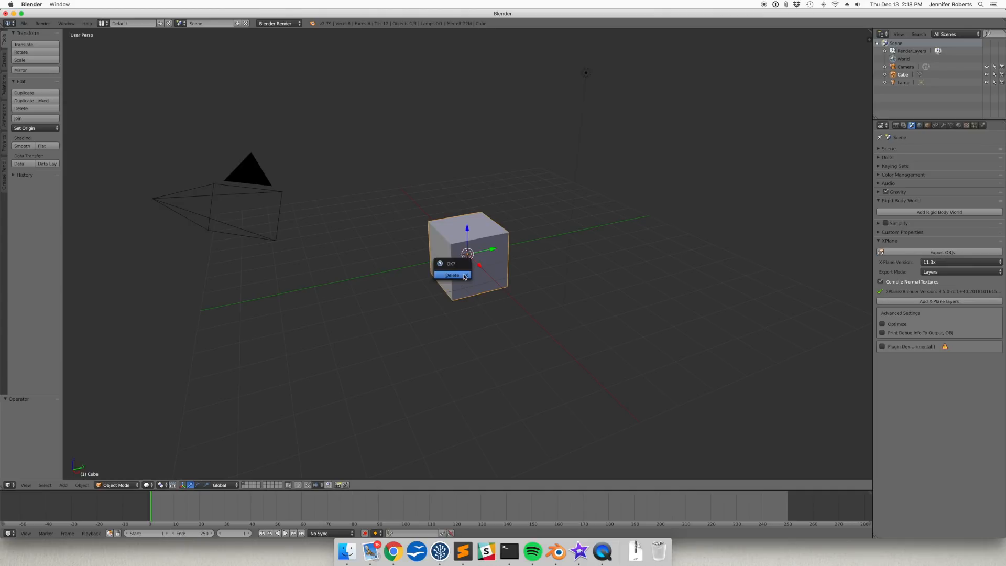
Confirm deleting the default cube and lamp, leaving the scene empty.
click(451, 274)
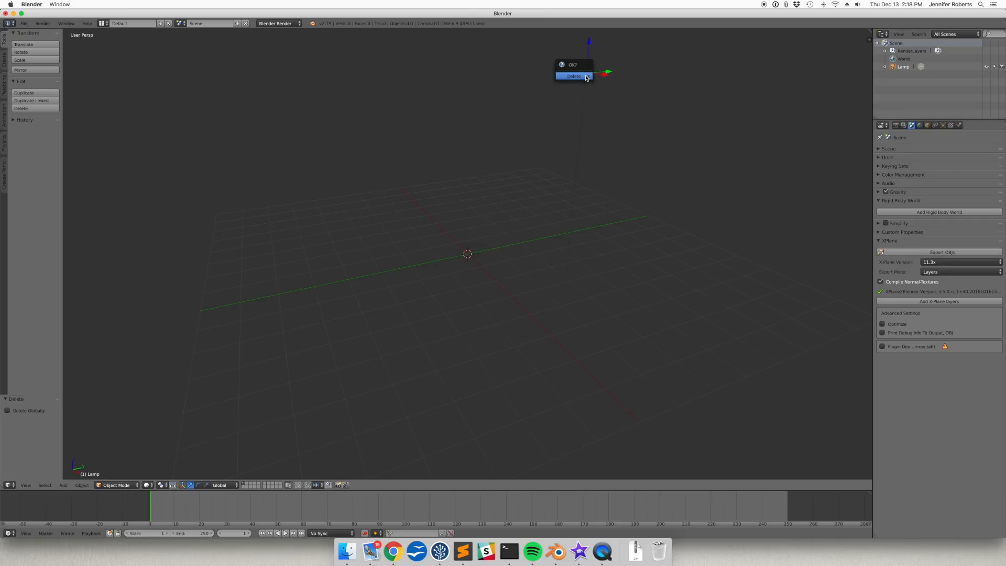
click(574, 78)
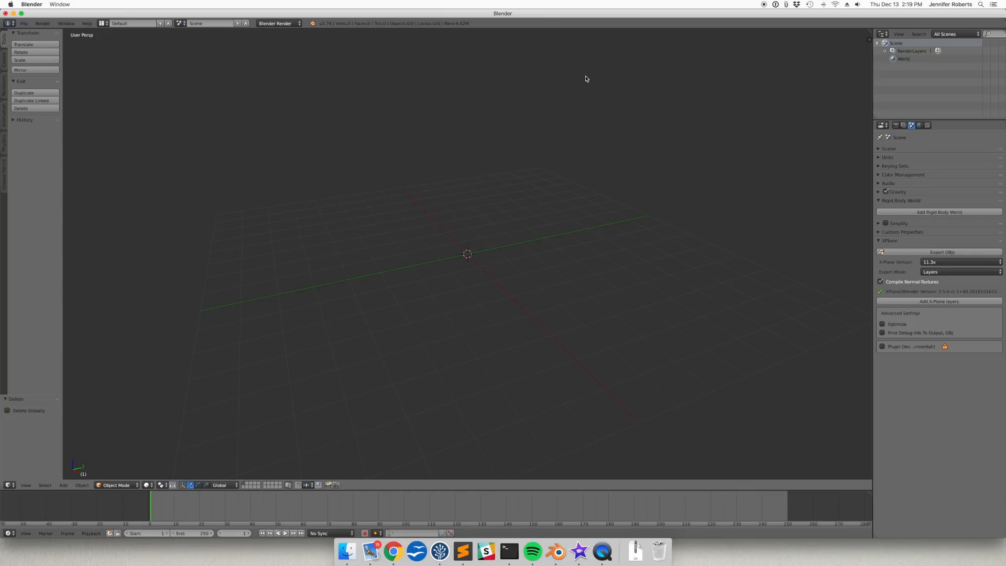
mouse_move(559, 155)
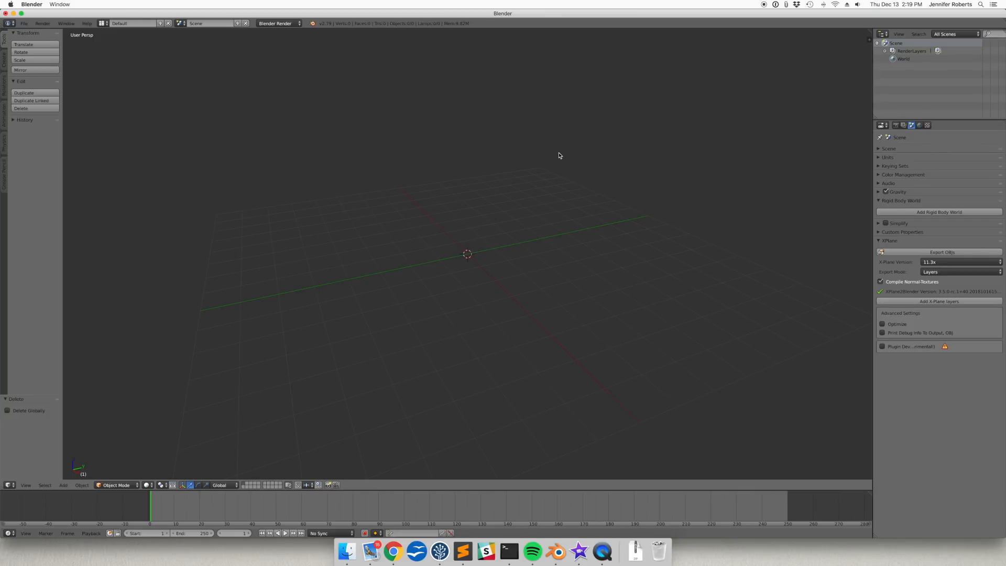
Add a Cube from the Add > Mesh menu at the world origin.
click(63, 484)
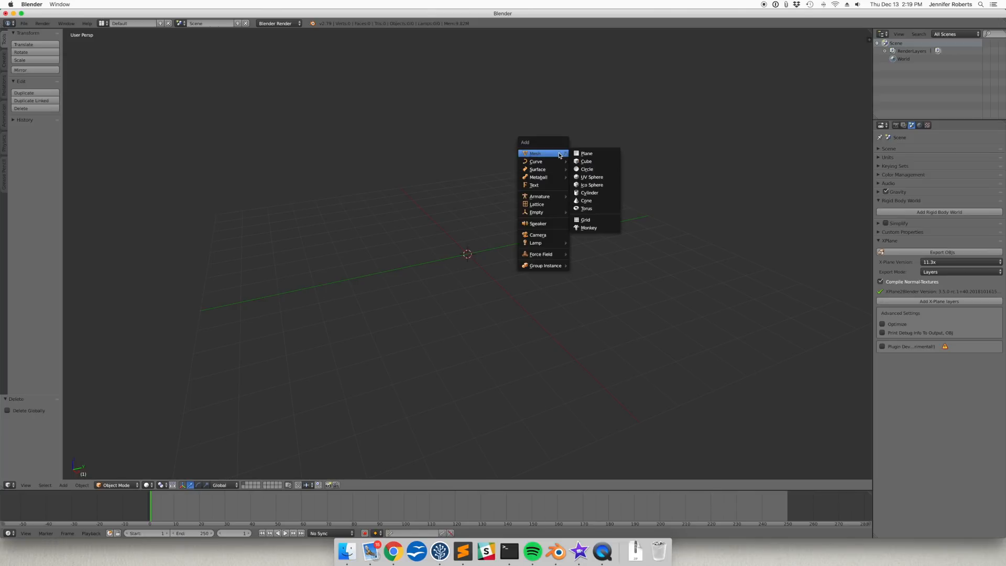
mouse_move(586, 161)
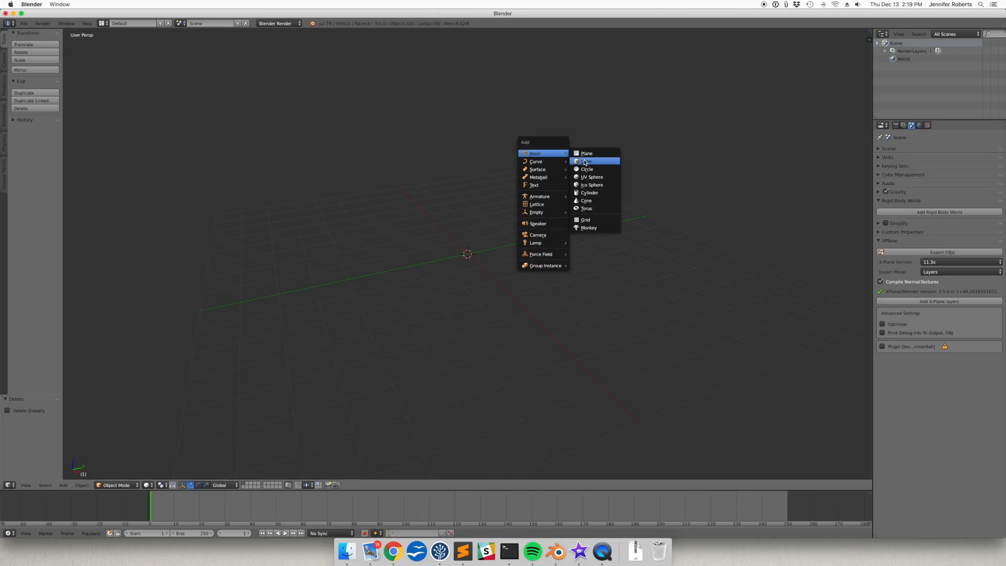
mouse_move(585, 163)
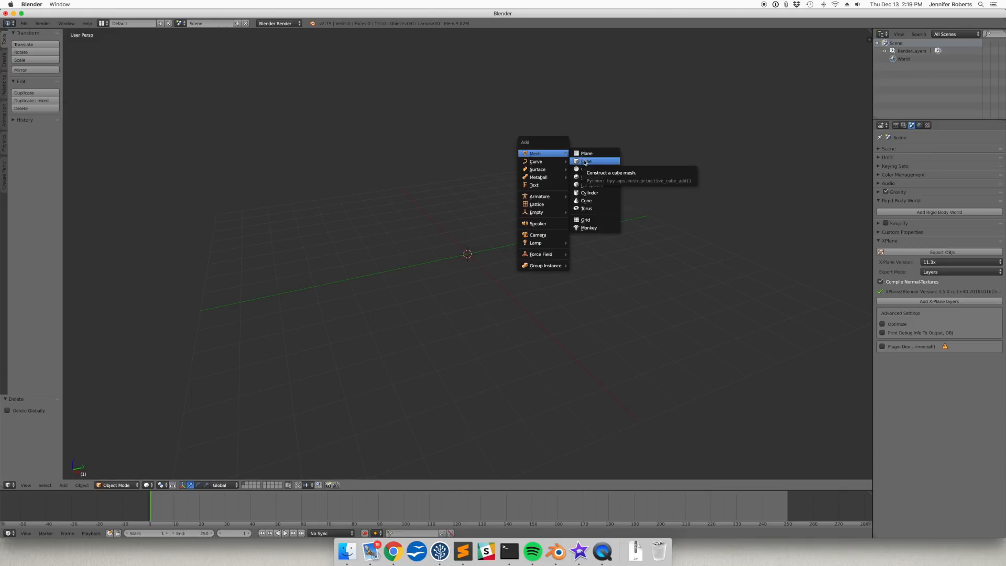
click(587, 161)
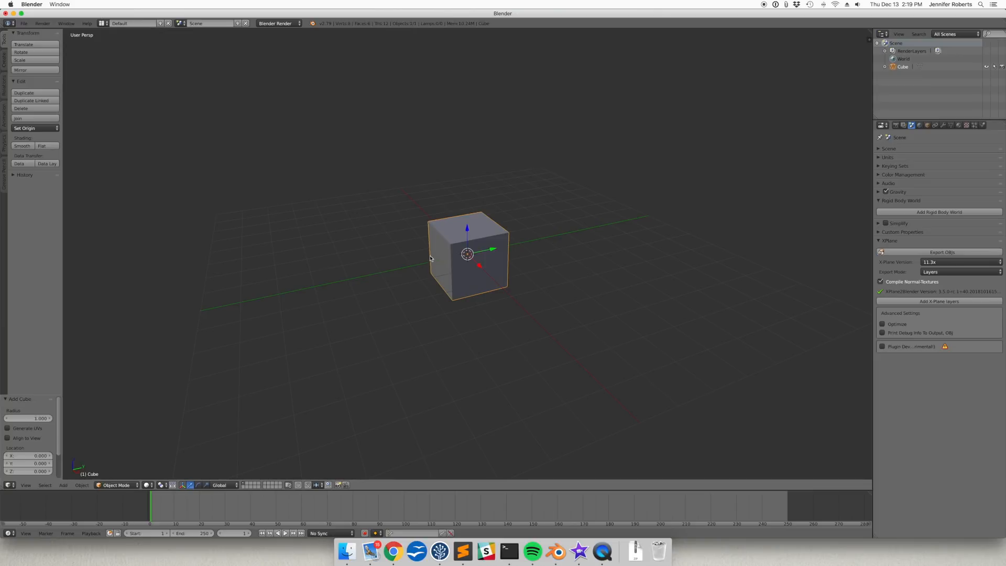
Drag the cube away from the origin, reset it back, and show its Object properties.
drag(469, 253, 429, 212)
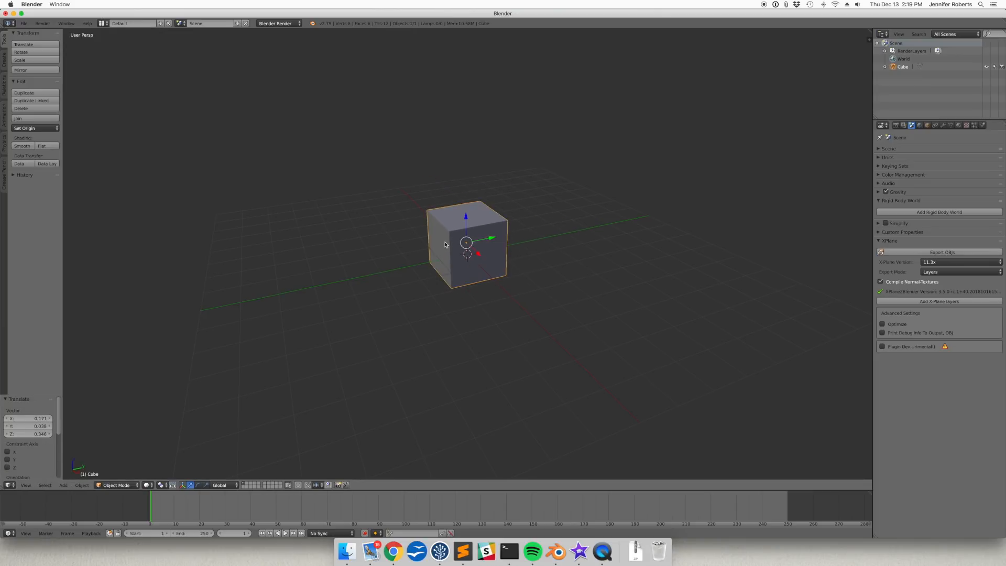
drag(466, 241, 484, 213)
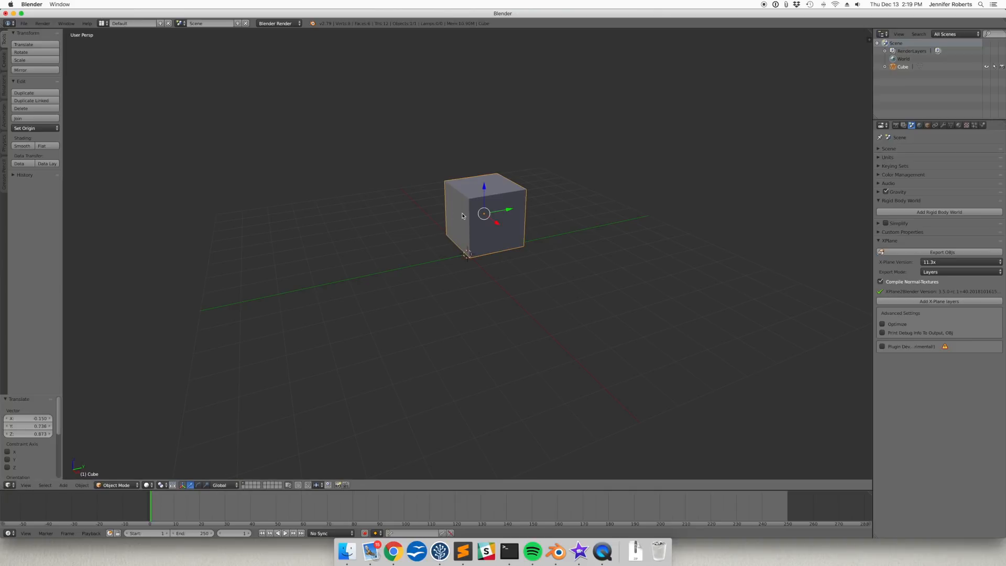
mouse_move(777, 198)
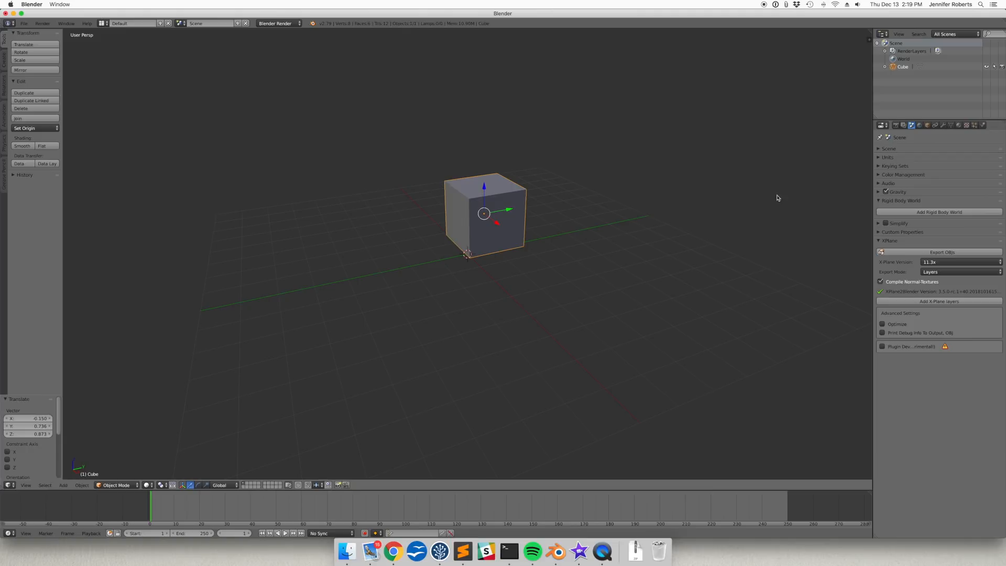
click(926, 126)
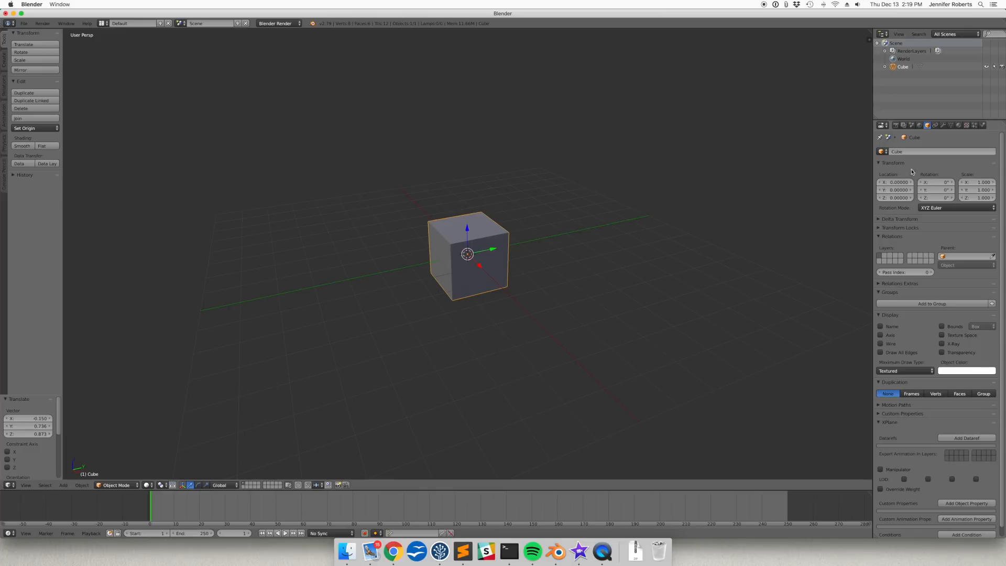
mouse_move(961, 125)
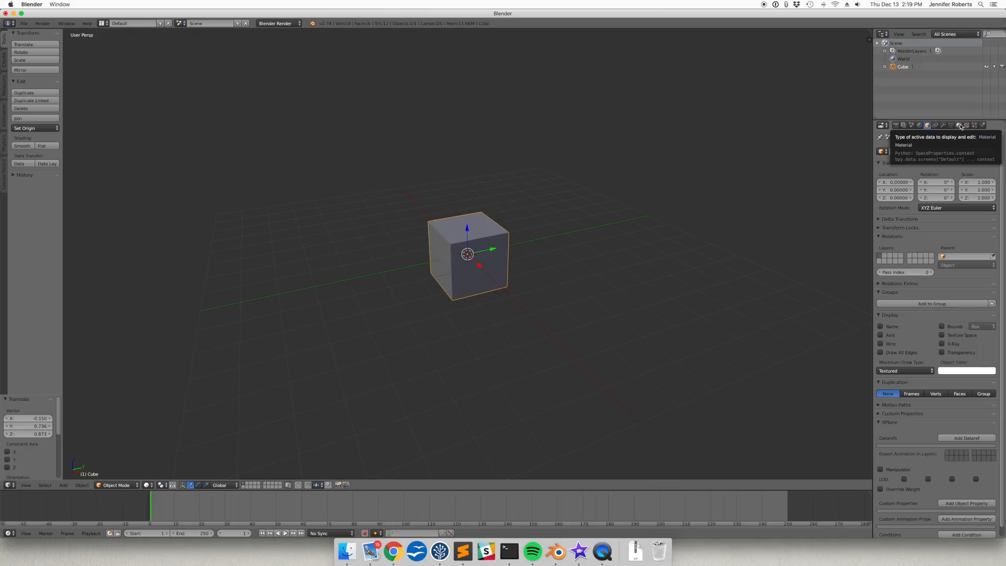
Create a new material for the cube from the Material properties.
click(959, 125)
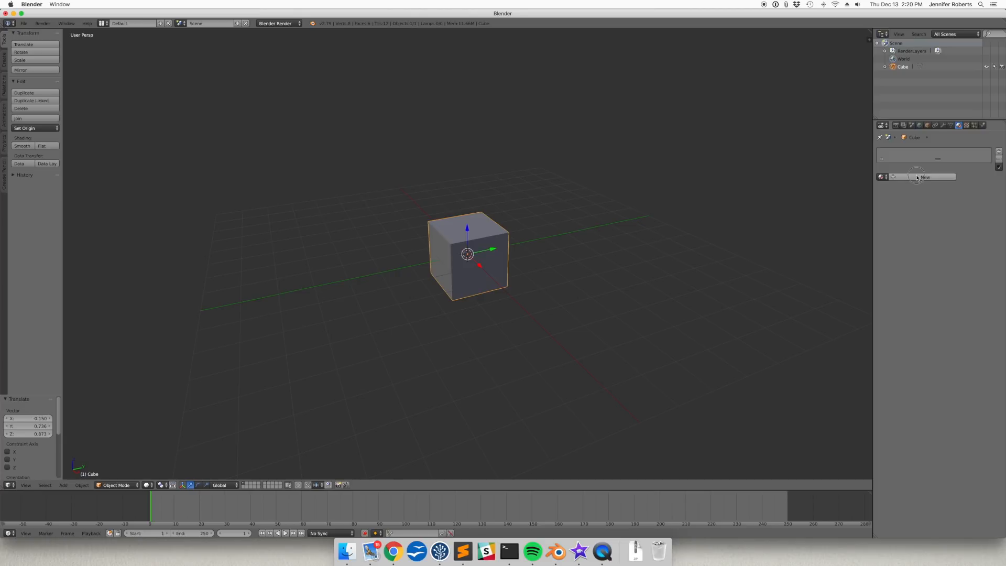
click(924, 176)
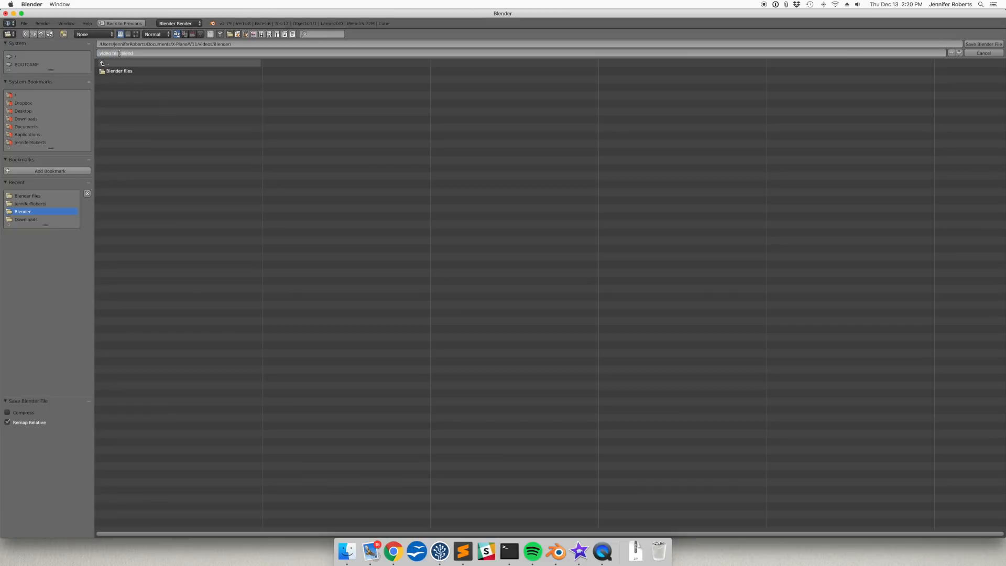
Save the scene as video test.blend and return to the Scene properties with X-Plane options.
click(979, 39)
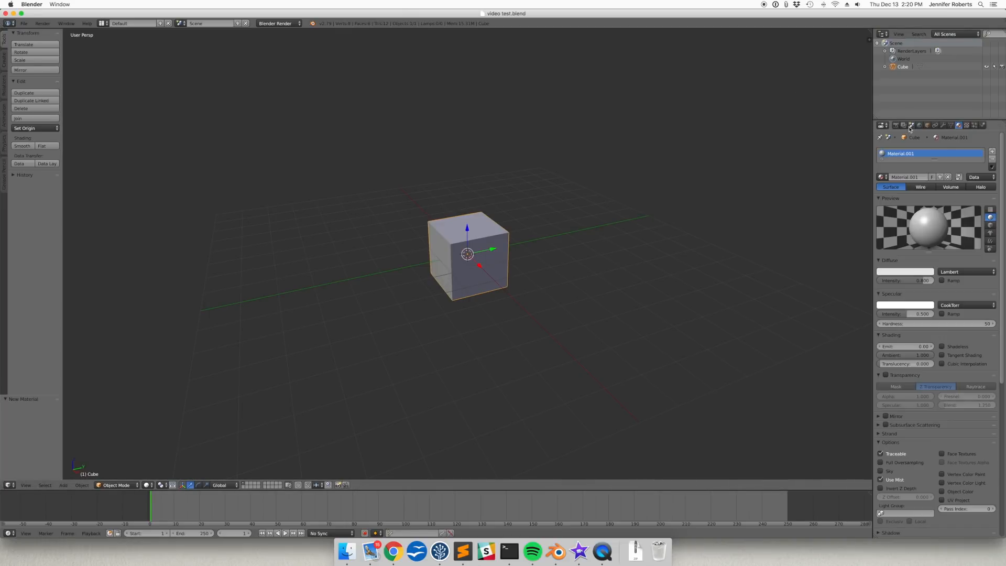
click(911, 125)
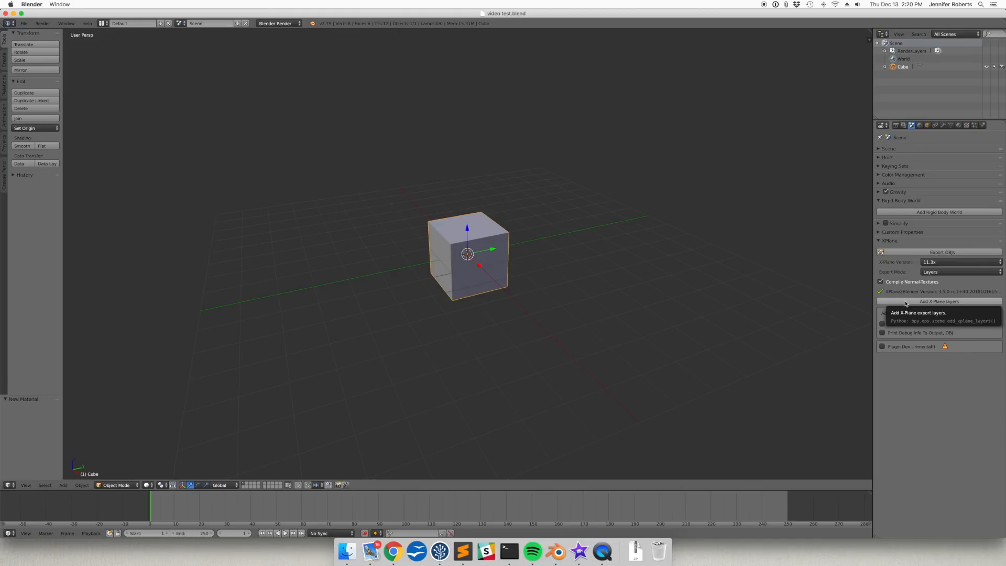
Add X-Plane export layers and name Layer 1 'test'.
click(939, 301)
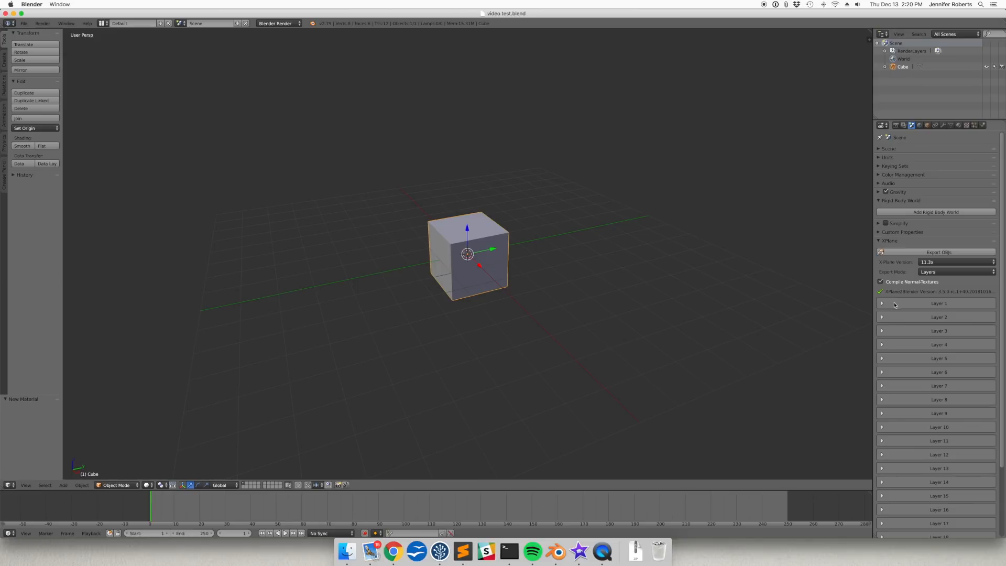
mouse_move(926, 304)
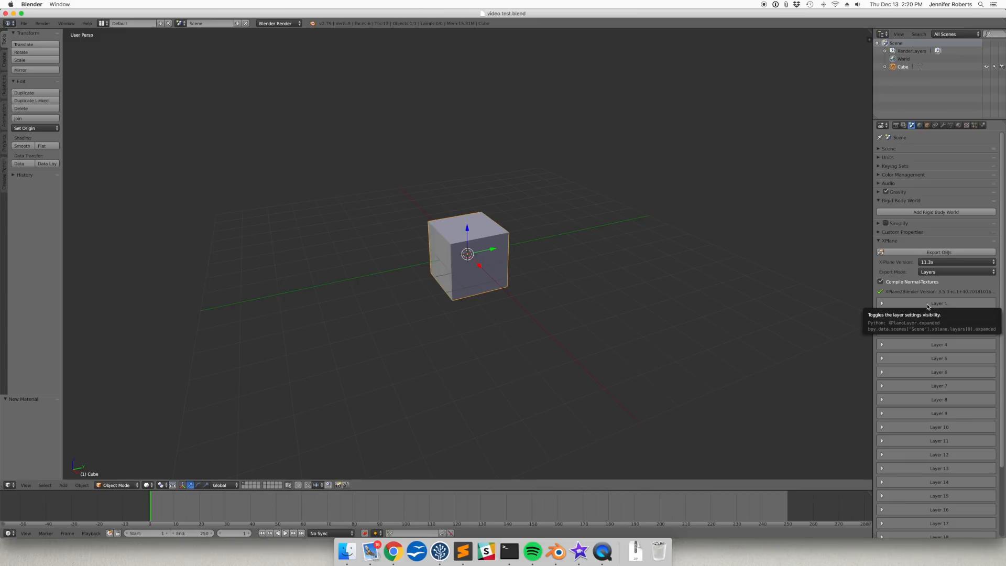
click(881, 304)
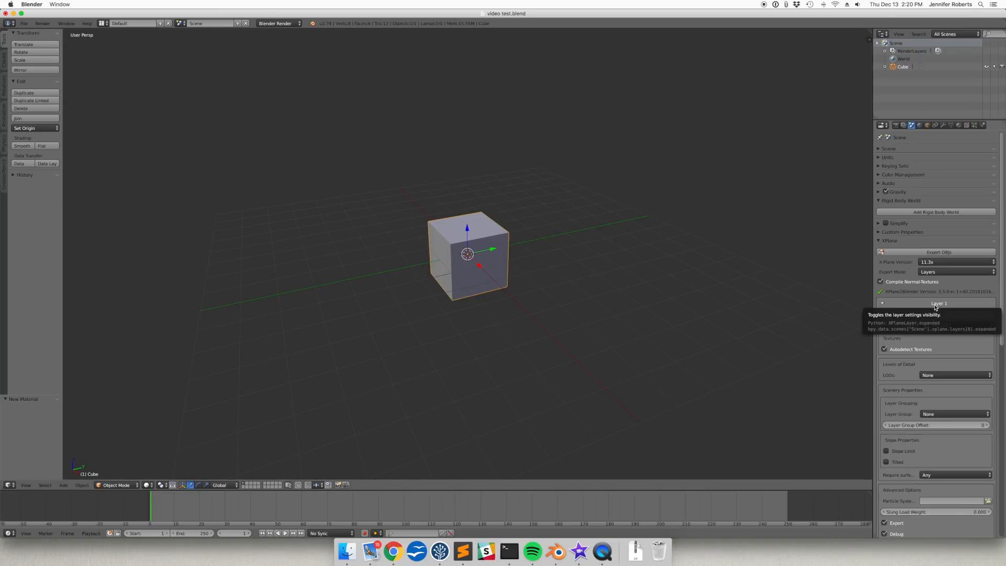
click(882, 304)
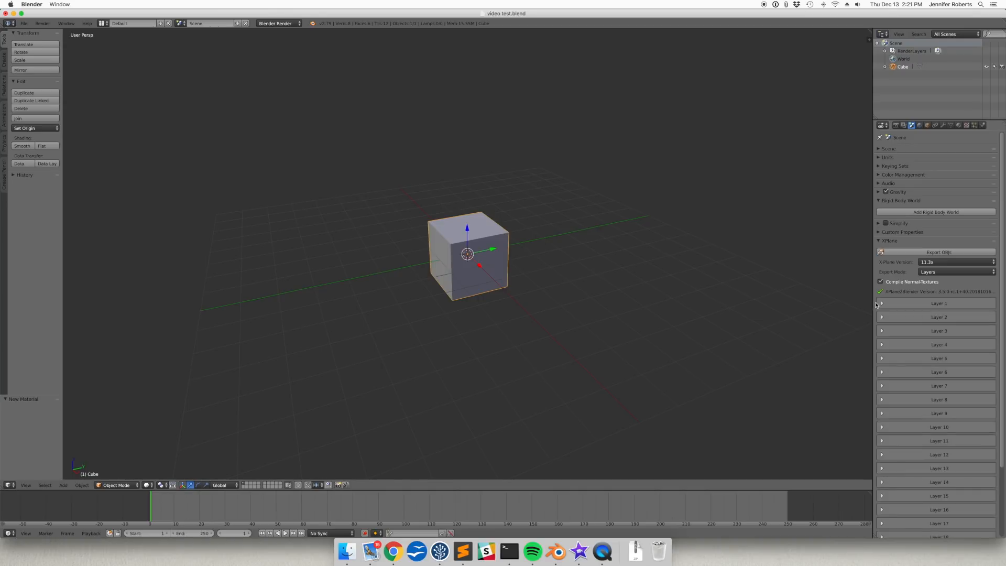
click(882, 303)
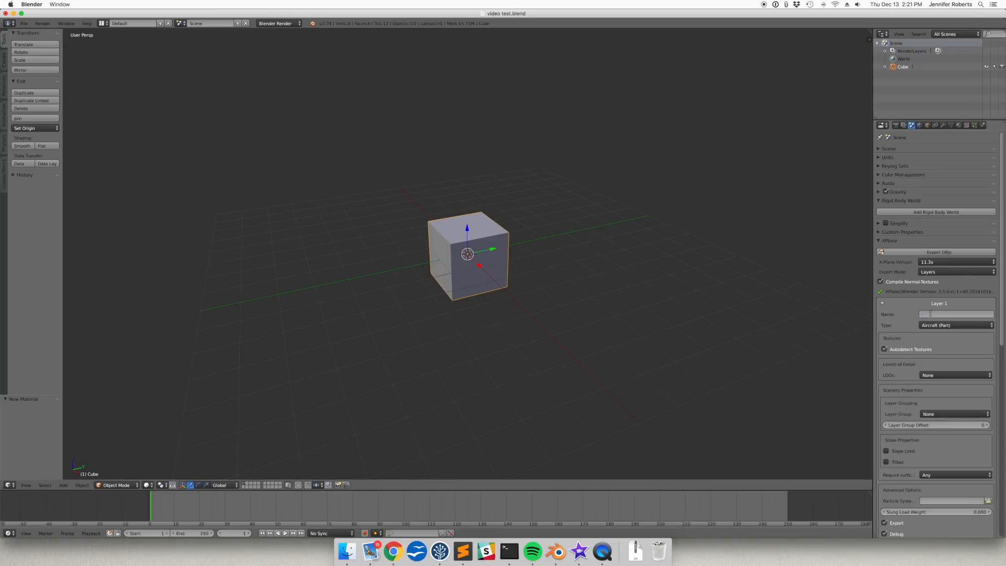
text(test)
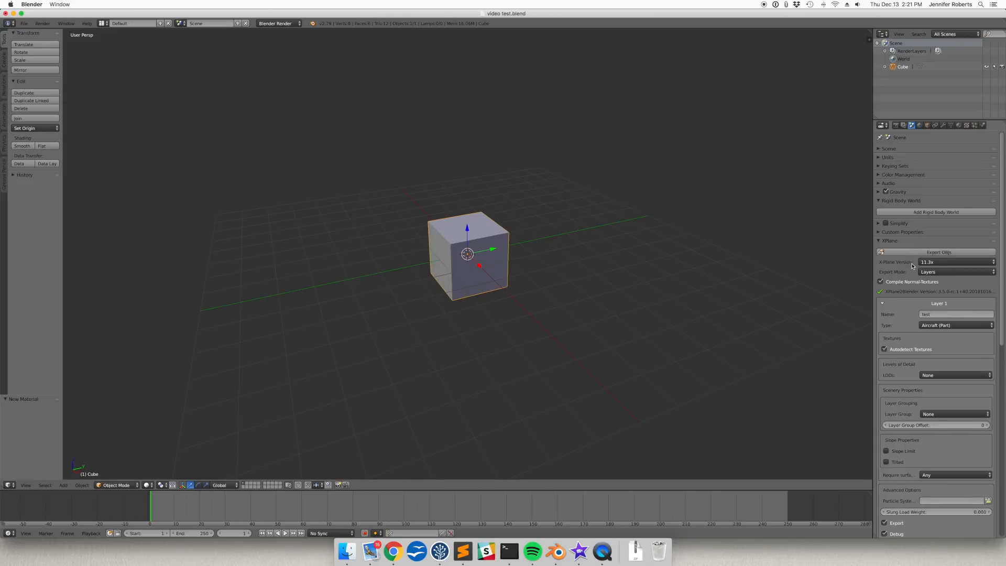
mouse_move(938, 251)
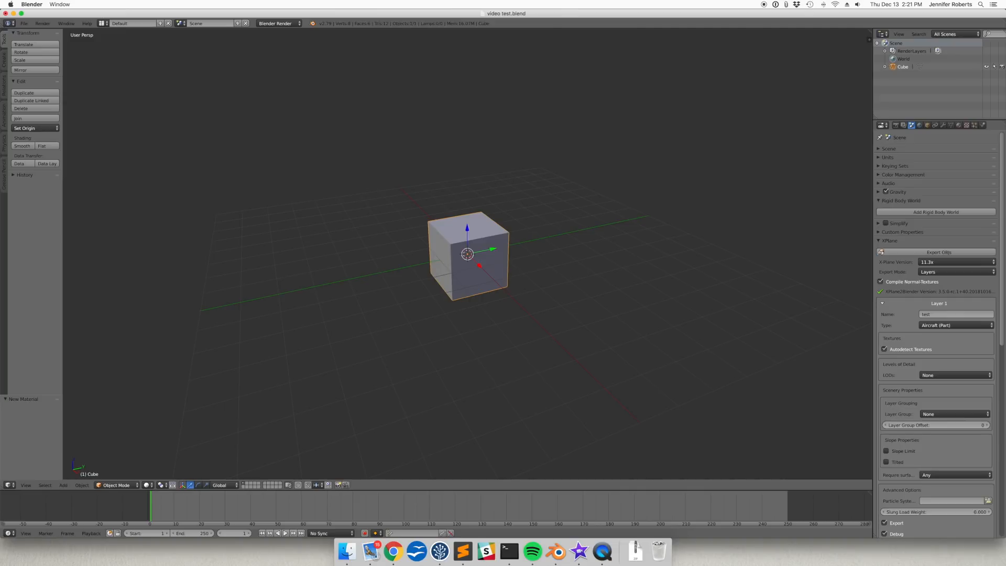
mouse_move(635, 444)
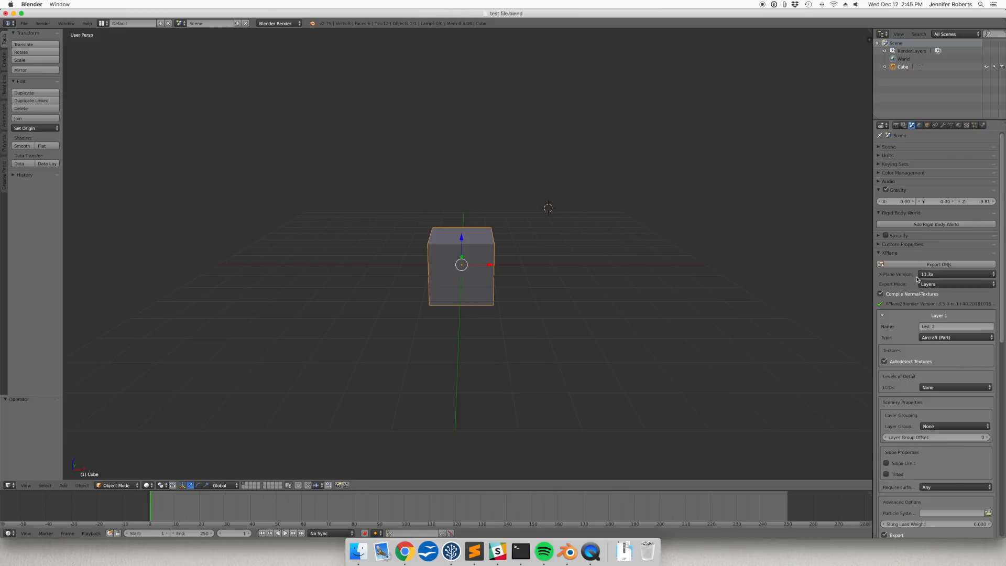
Split the 3D View to create a narrow second viewport on the left.
click(938, 264)
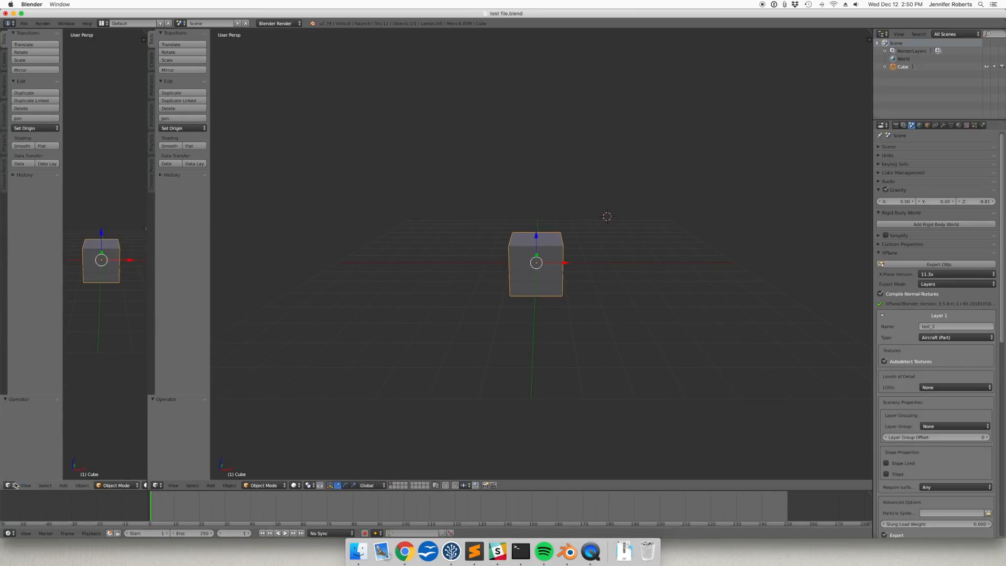
Turn the left area into a Text Editor and open the README text in it.
click(9, 485)
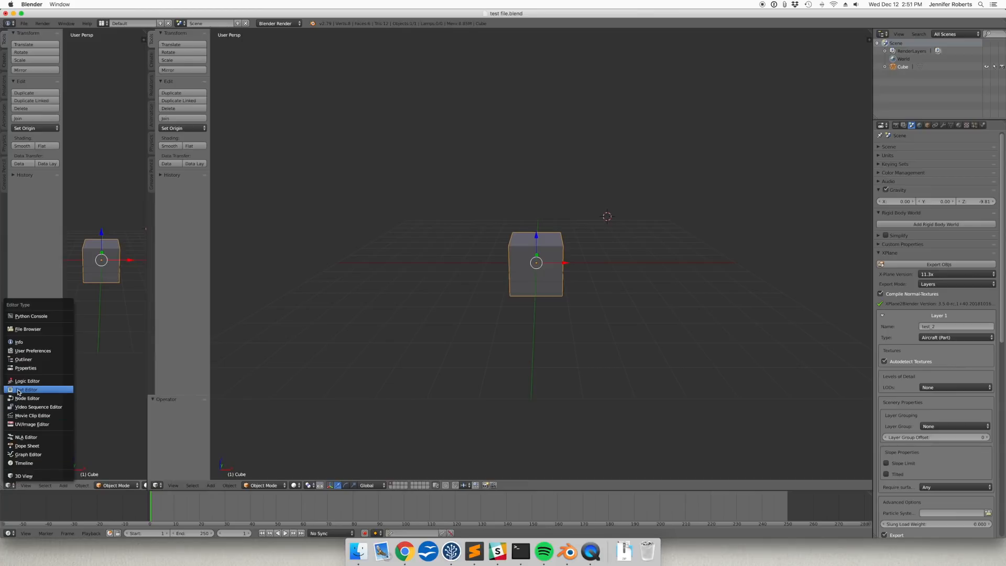
click(25, 389)
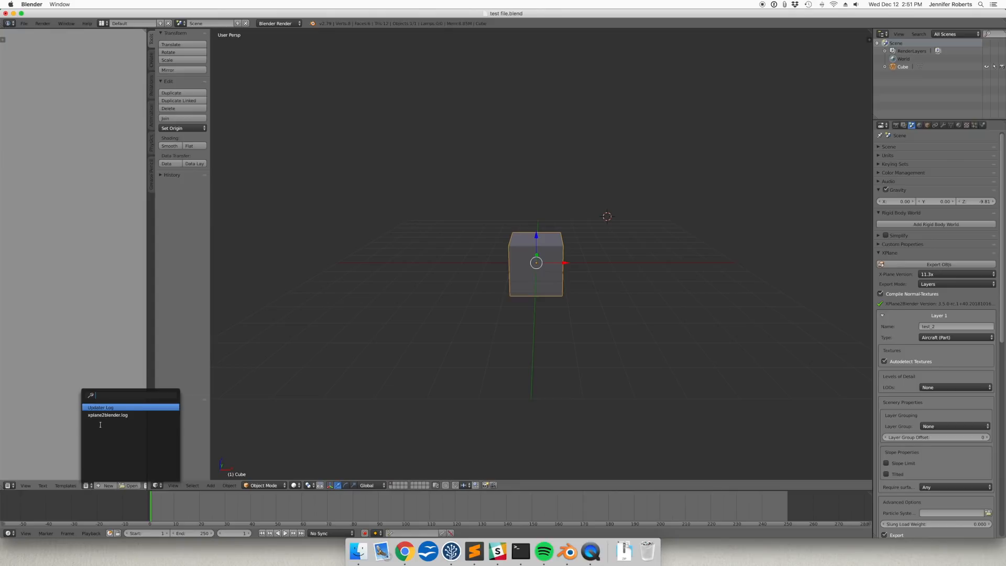
click(107, 415)
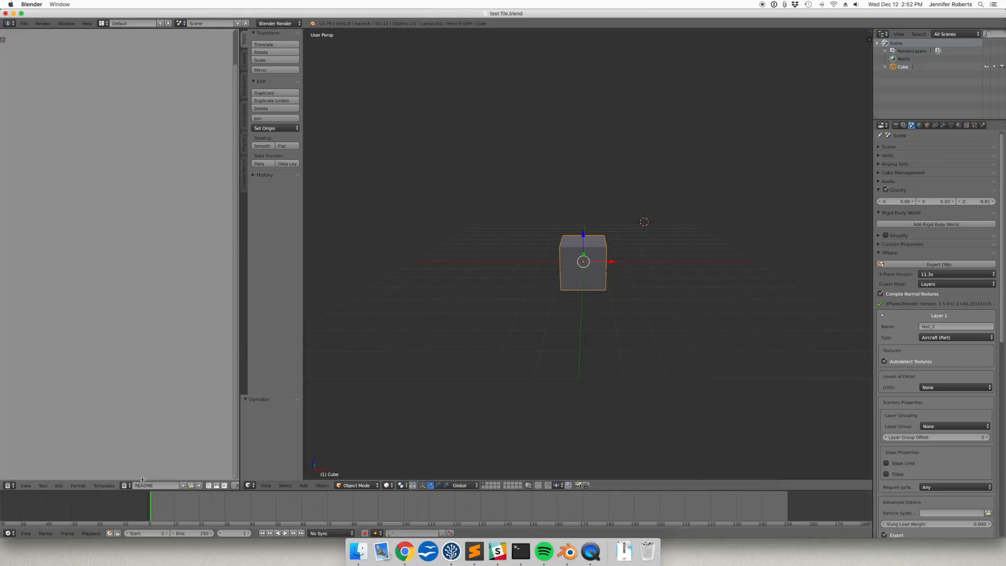
mouse_move(146, 415)
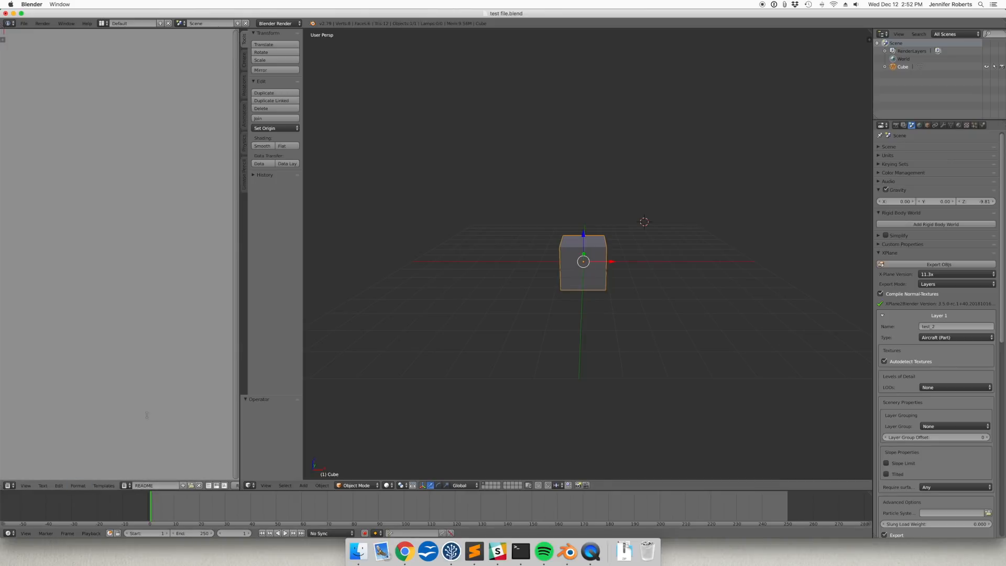